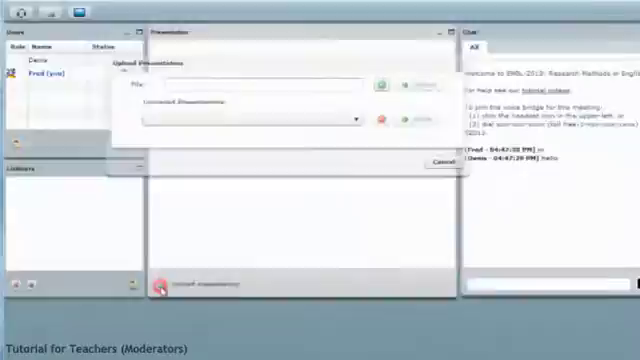
- Upload flight-school.pdf from Sample Slides as the meeting presentation
click(380, 80)
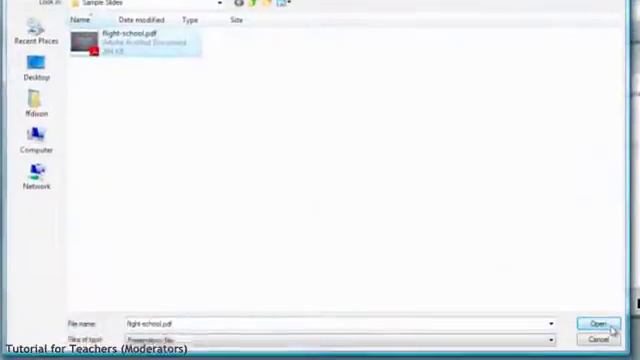
click(602, 323)
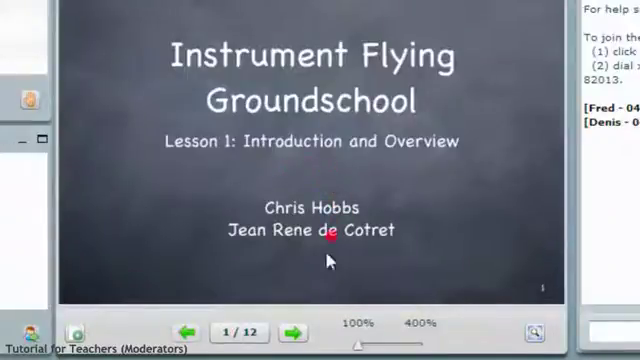
- Page forward through the slides to the required-materials slide, then back two slides
click(291, 331)
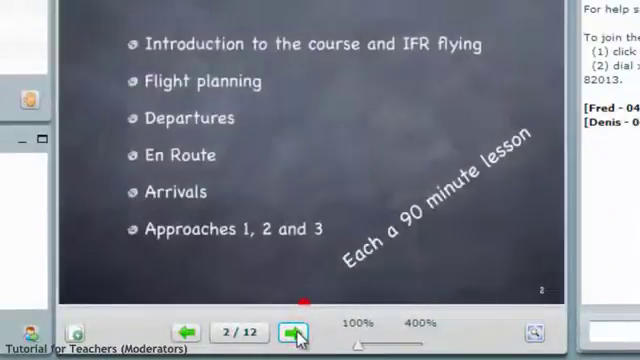
click(298, 330)
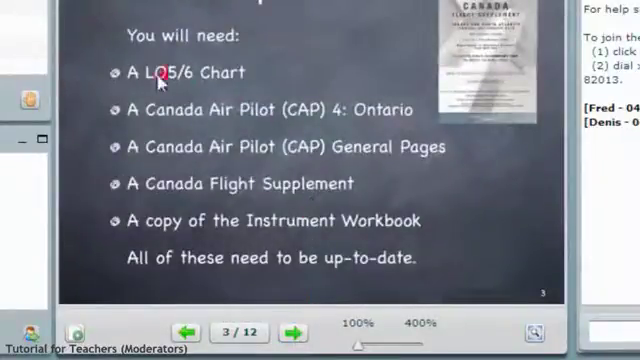
mouse_move(116, 171)
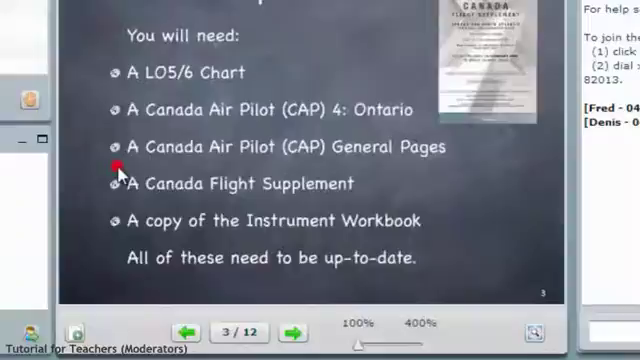
click(188, 330)
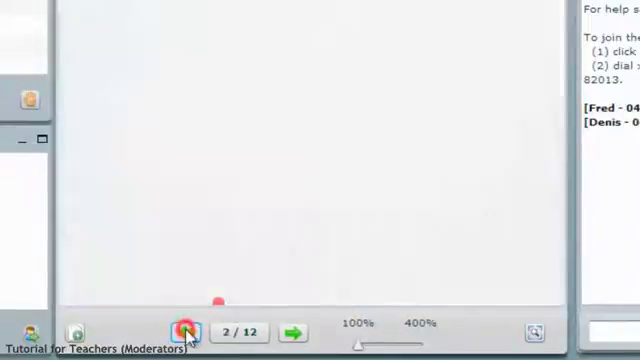
click(182, 332)
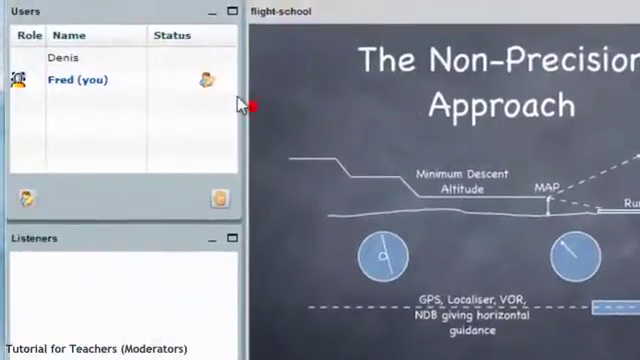
click(66, 57)
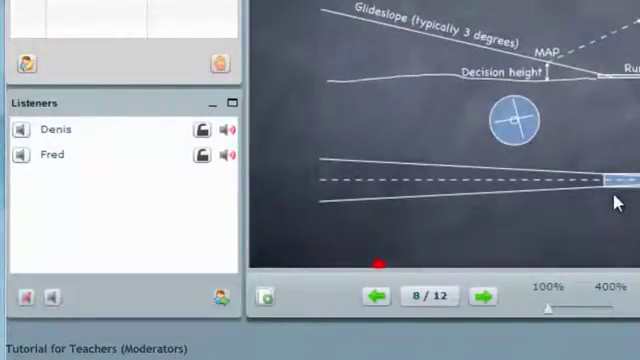
mouse_move(69, 213)
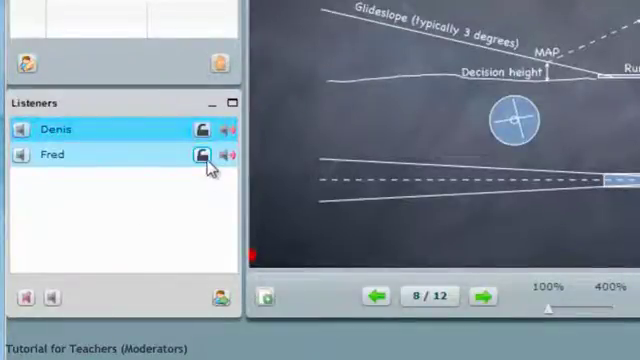
- Lock listener Fred and mute all listeners, silencing Denis
click(200, 155)
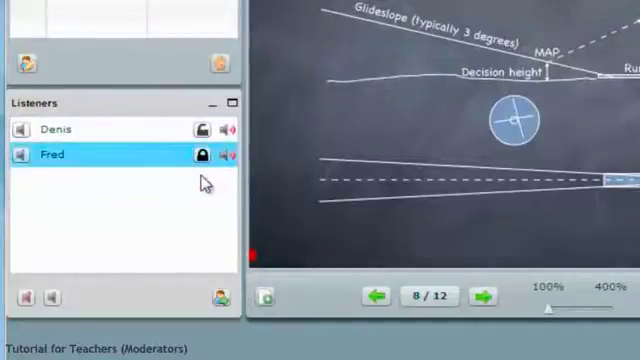
click(27, 298)
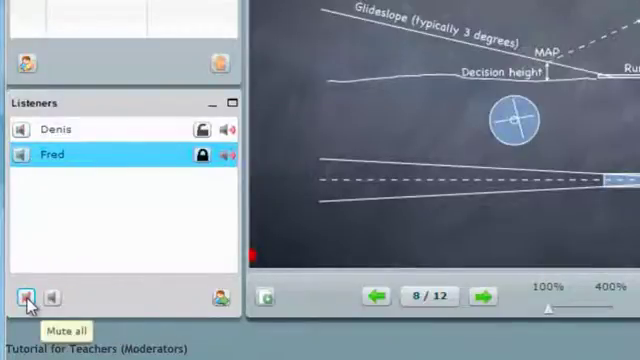
click(23, 298)
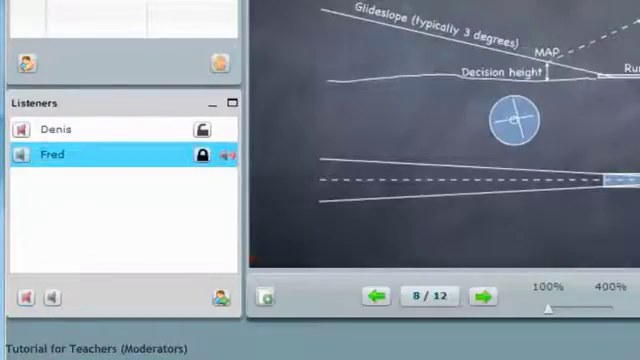
click(55, 130)
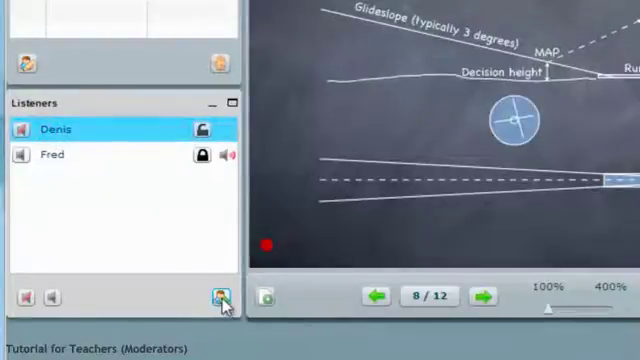
mouse_move(213, 298)
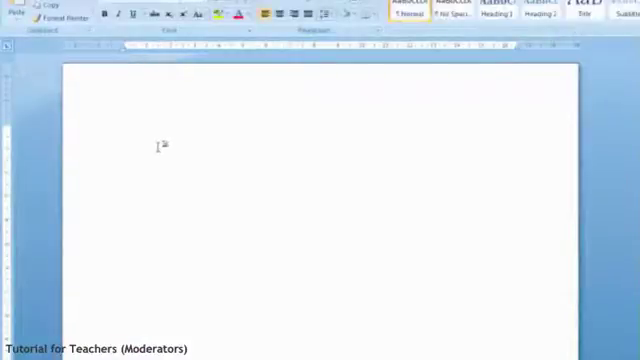
- Type 'This is visible by remote students' into the blank Word document
text(This is vi)
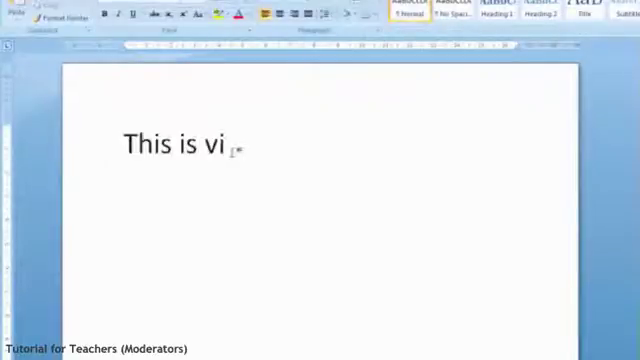
text(sible by remote)
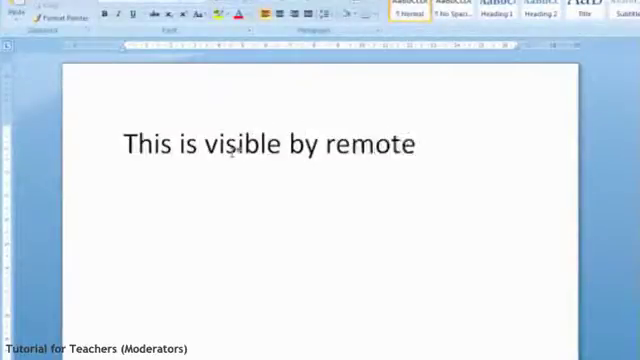
text(students)
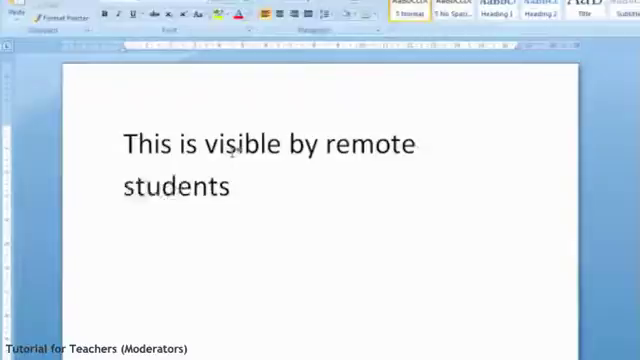